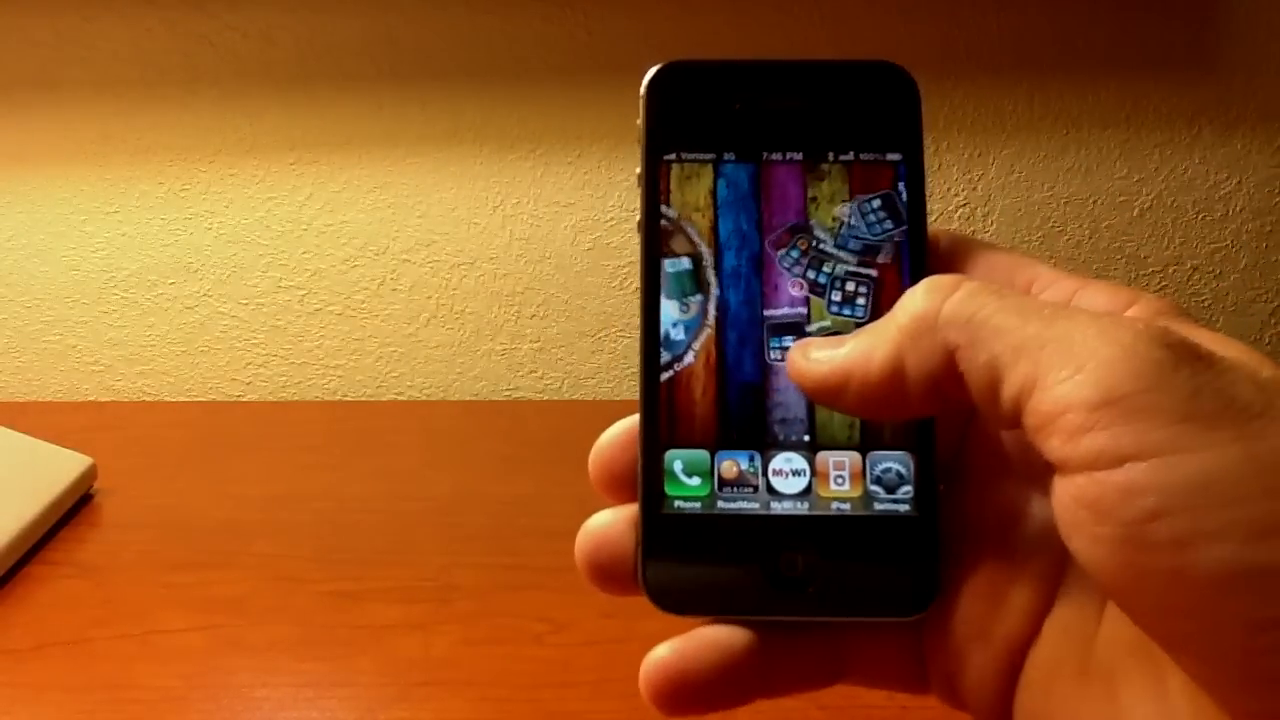
Swipe across the home screen to reach and launch Cydia.
scroll("left", 3)
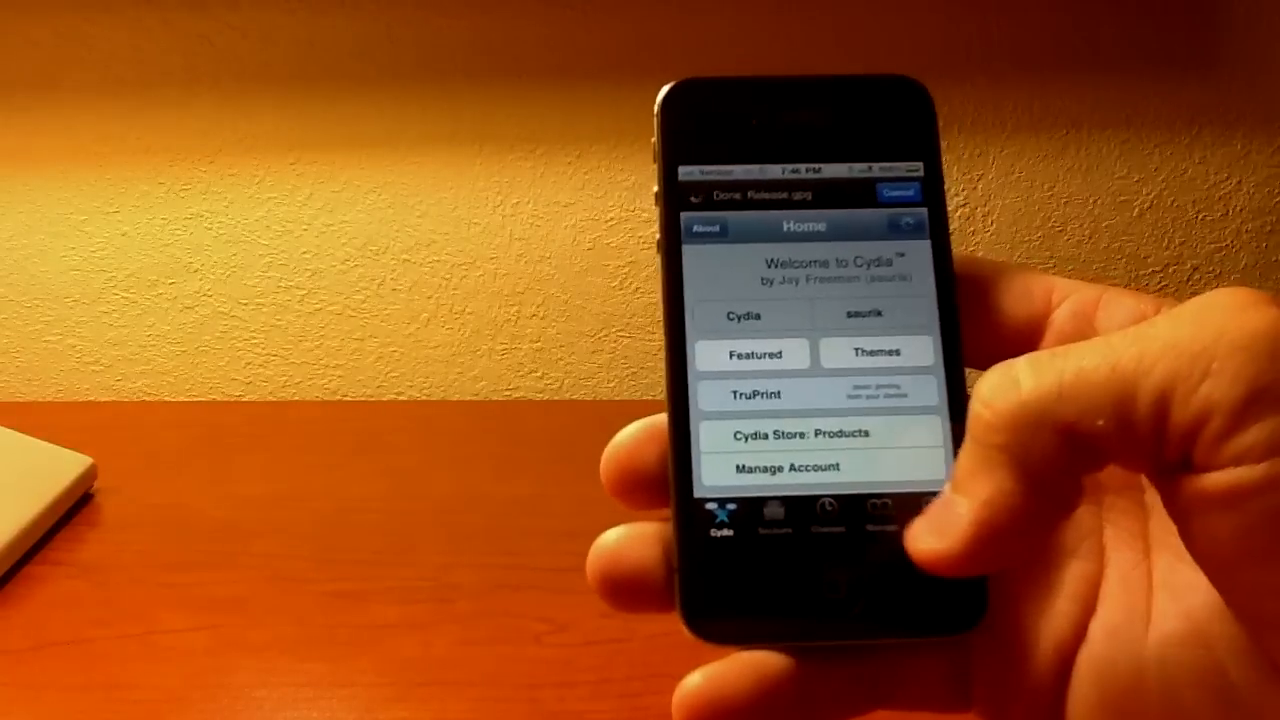
Browse the Installed packages list via Manage > Packages.
left_click(880, 520)
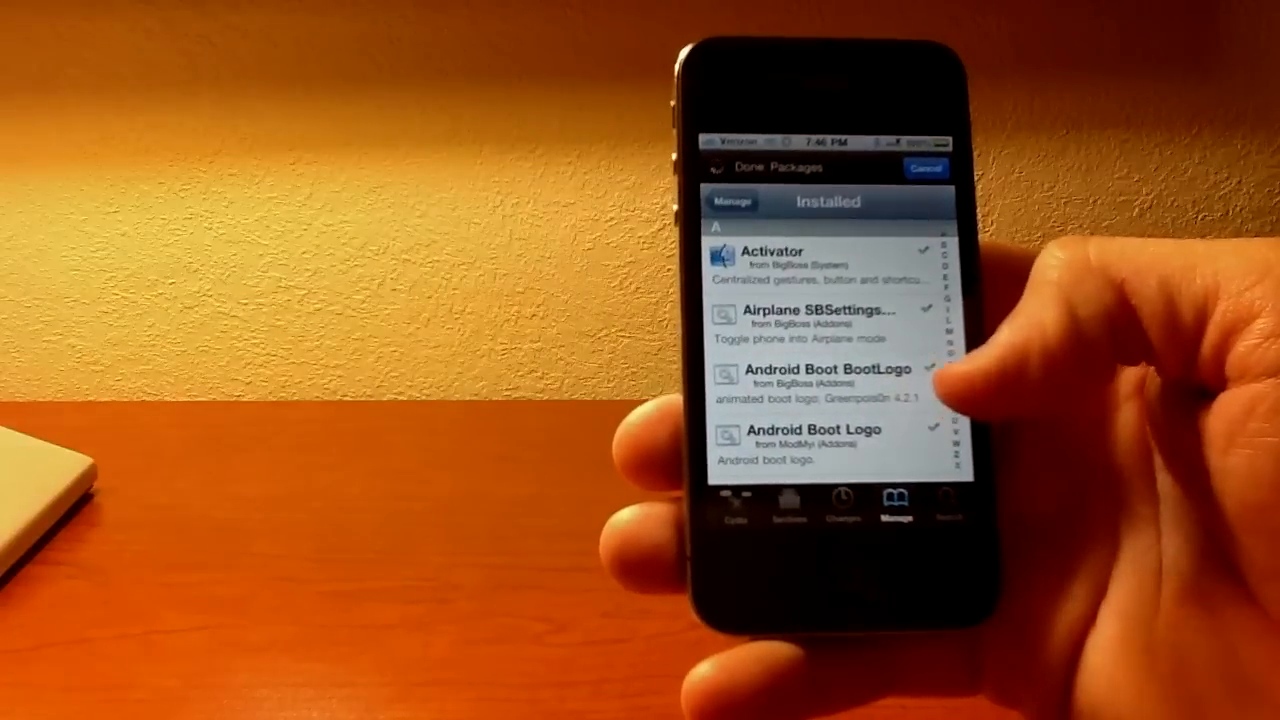
scroll("down", 3)
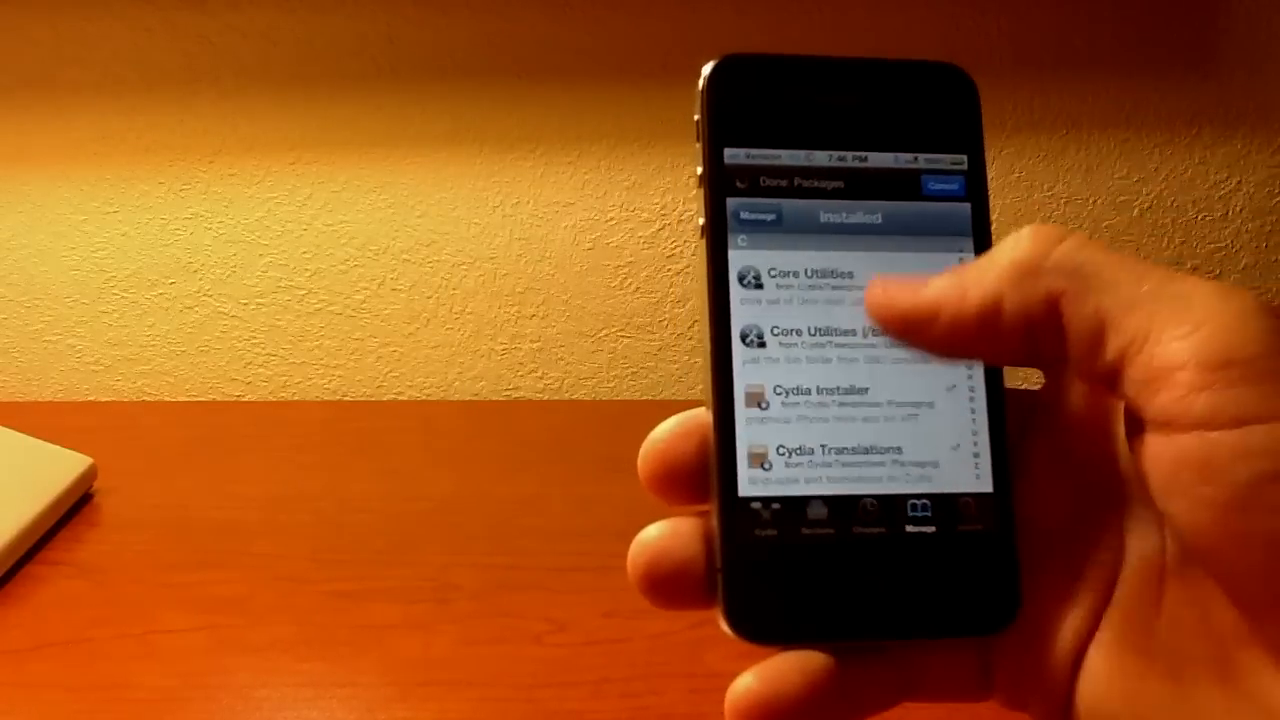
scroll("down", 3)
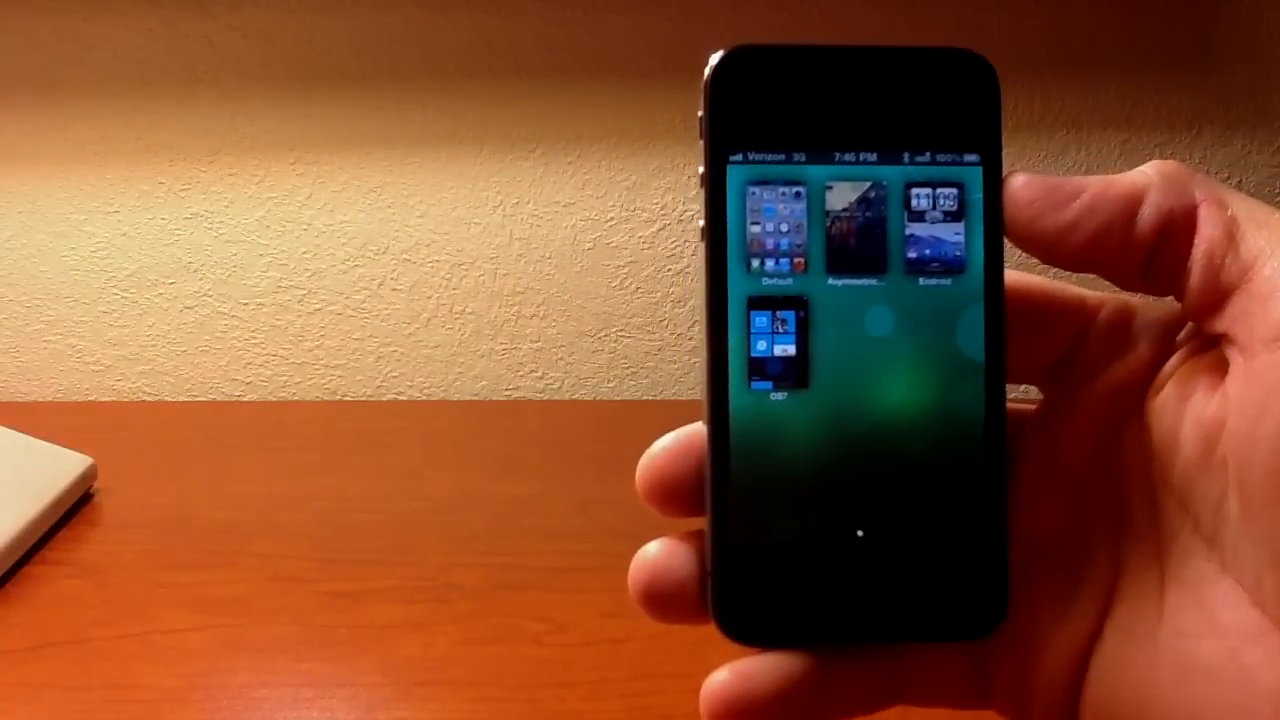
Apply the WP7 theme from its DreamBoard thumbnail.
left_click(776, 236)
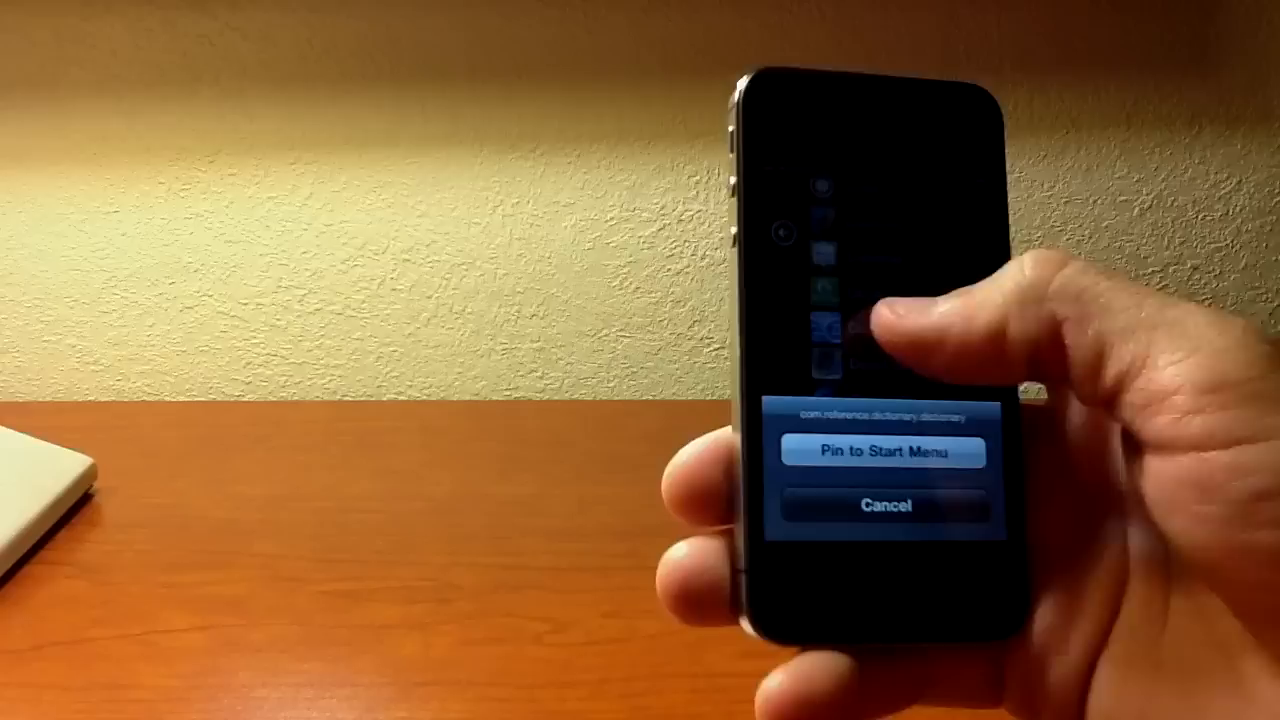
Pin Dictionary to the WP7 start menu as a live tile.
left_click(884, 450)
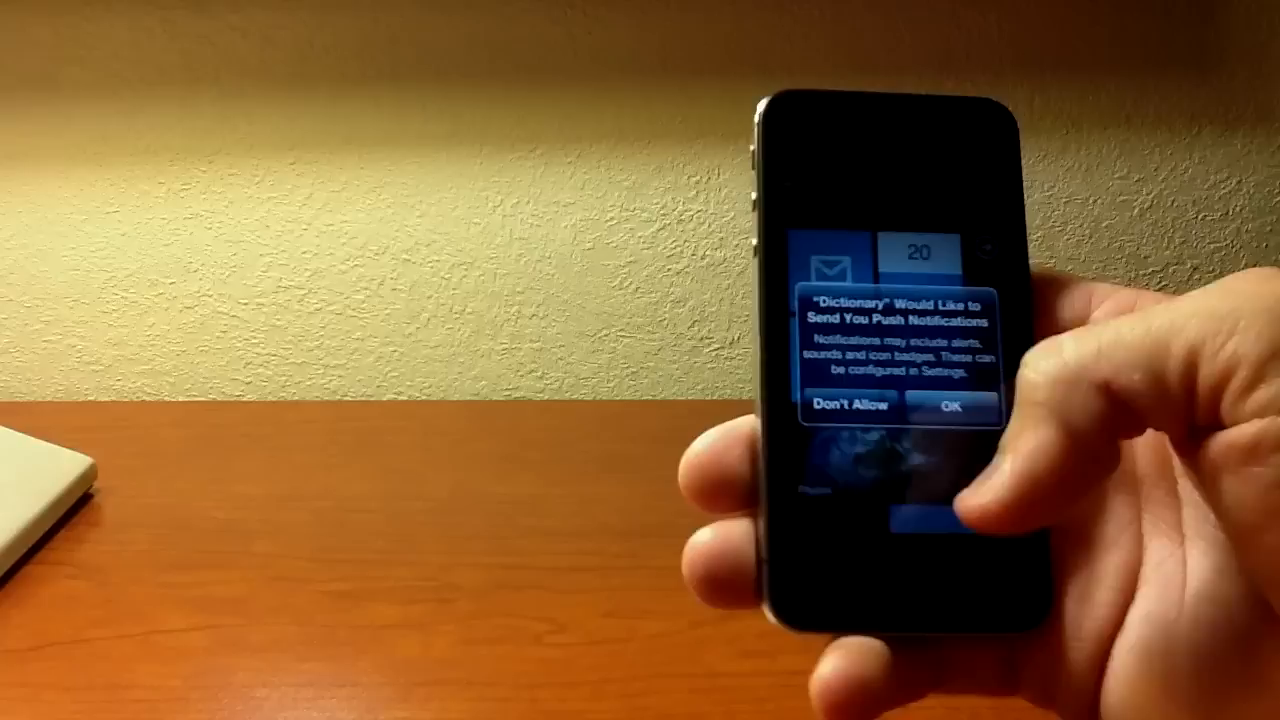
left_click(948, 406)
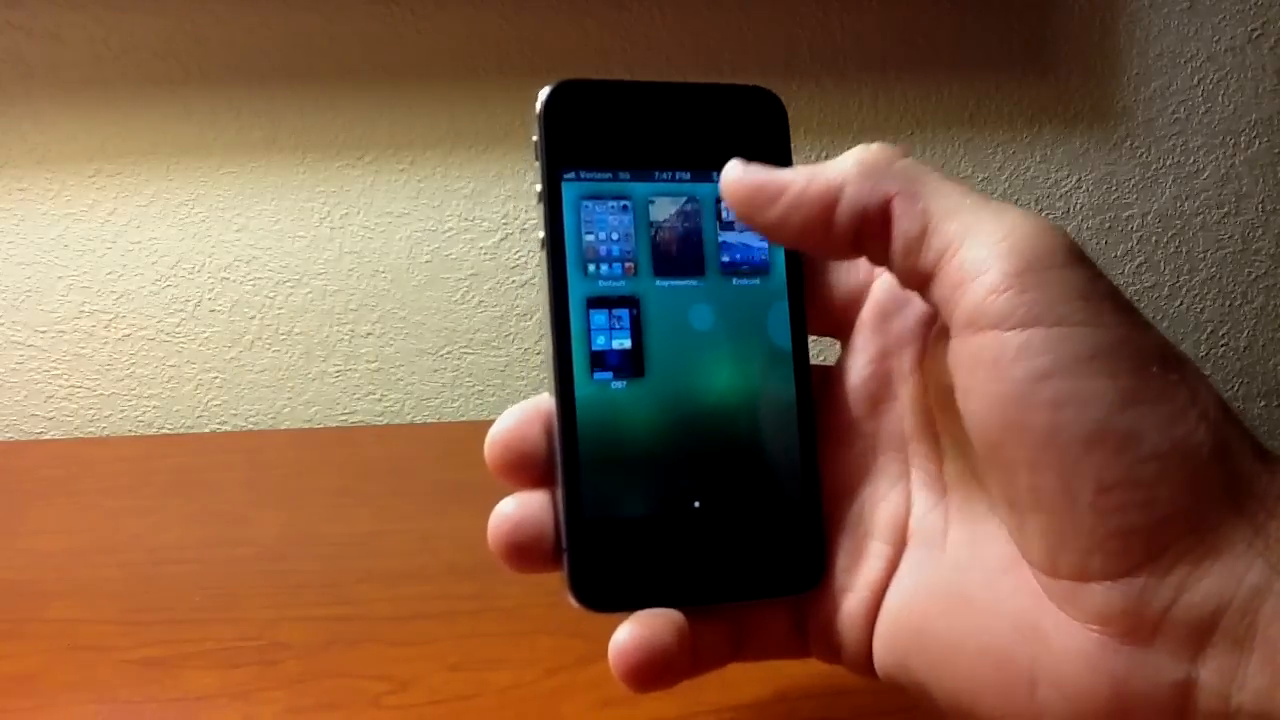
Load the Asymmetric HD theme from its DreamBoard thumbnail.
left_click(670, 236)
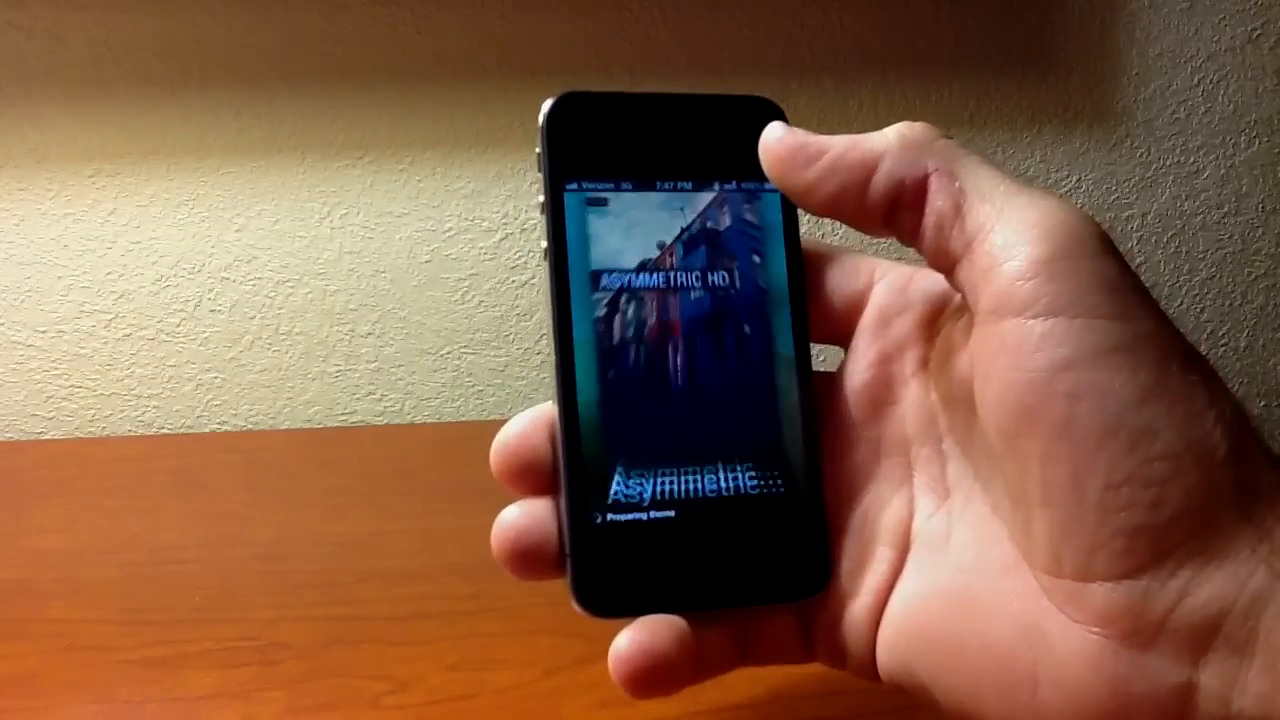